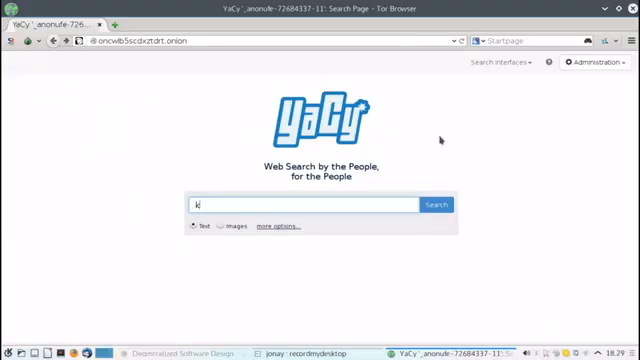
Reach YaCy's administration Status page via the Administration link
{"action": "type", "text": "appl"}
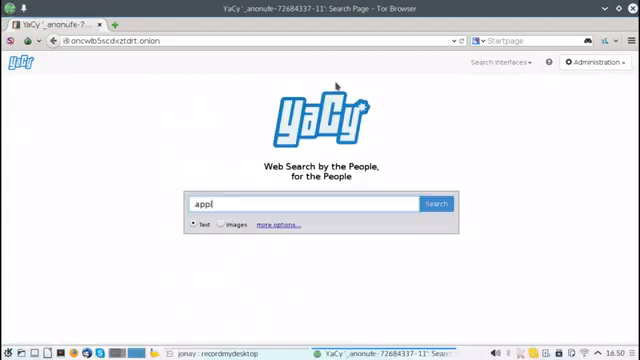
{"action": "left_click", "coordinate": [436, 204]}
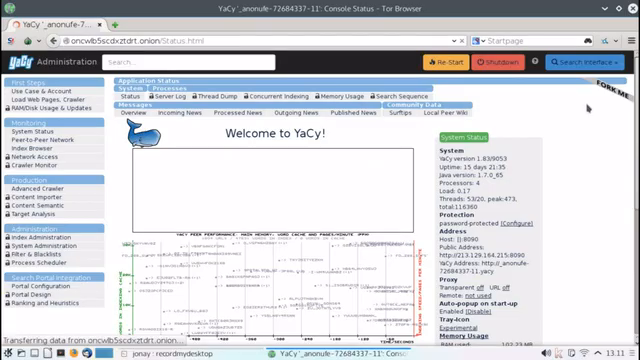
Bring up the Crawl Start form from the administration menu
{"action": "left_click", "coordinate": [44, 80]}
{"action": "type", "text": "http://"}
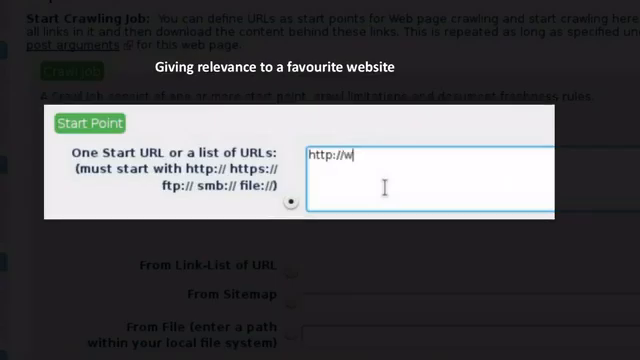
{"action": "type", "text": "ww.kademar.or"}
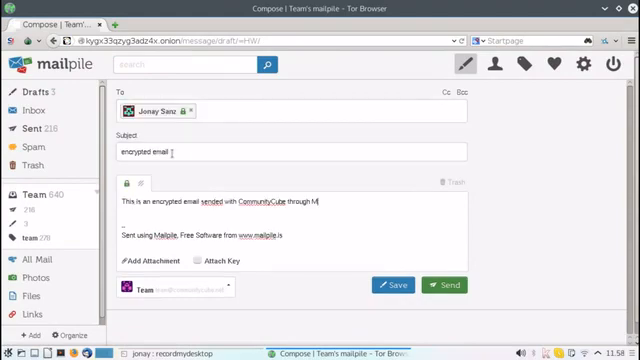
Finish the body with 'Mailpile', set the message to Encrypted, and subject it 'encrypted email'
{"action": "type", "text": "ailpile"}
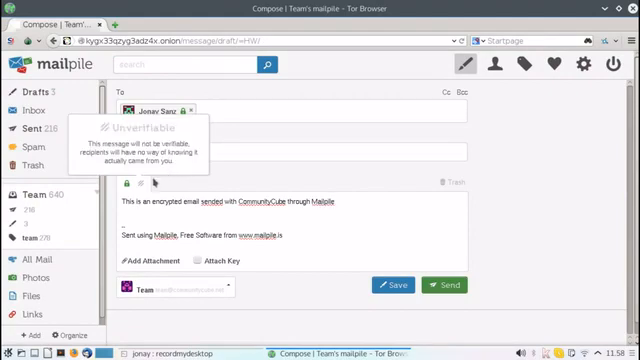
{"action": "left_click", "coordinate": [112, 184]}
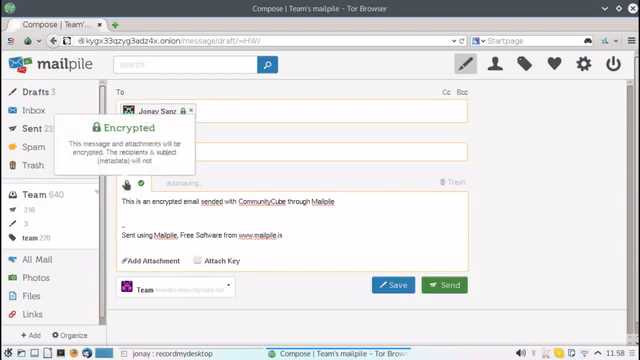
{"action": "type", "text": "encrypted email"}
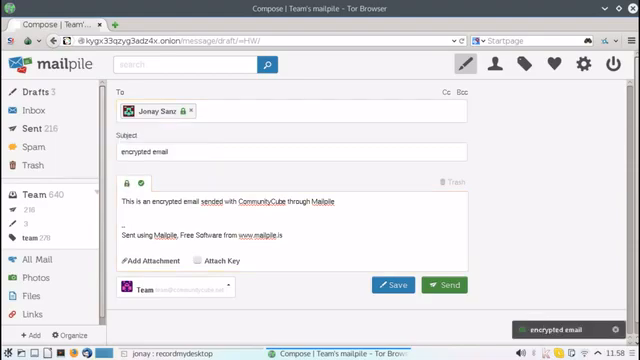